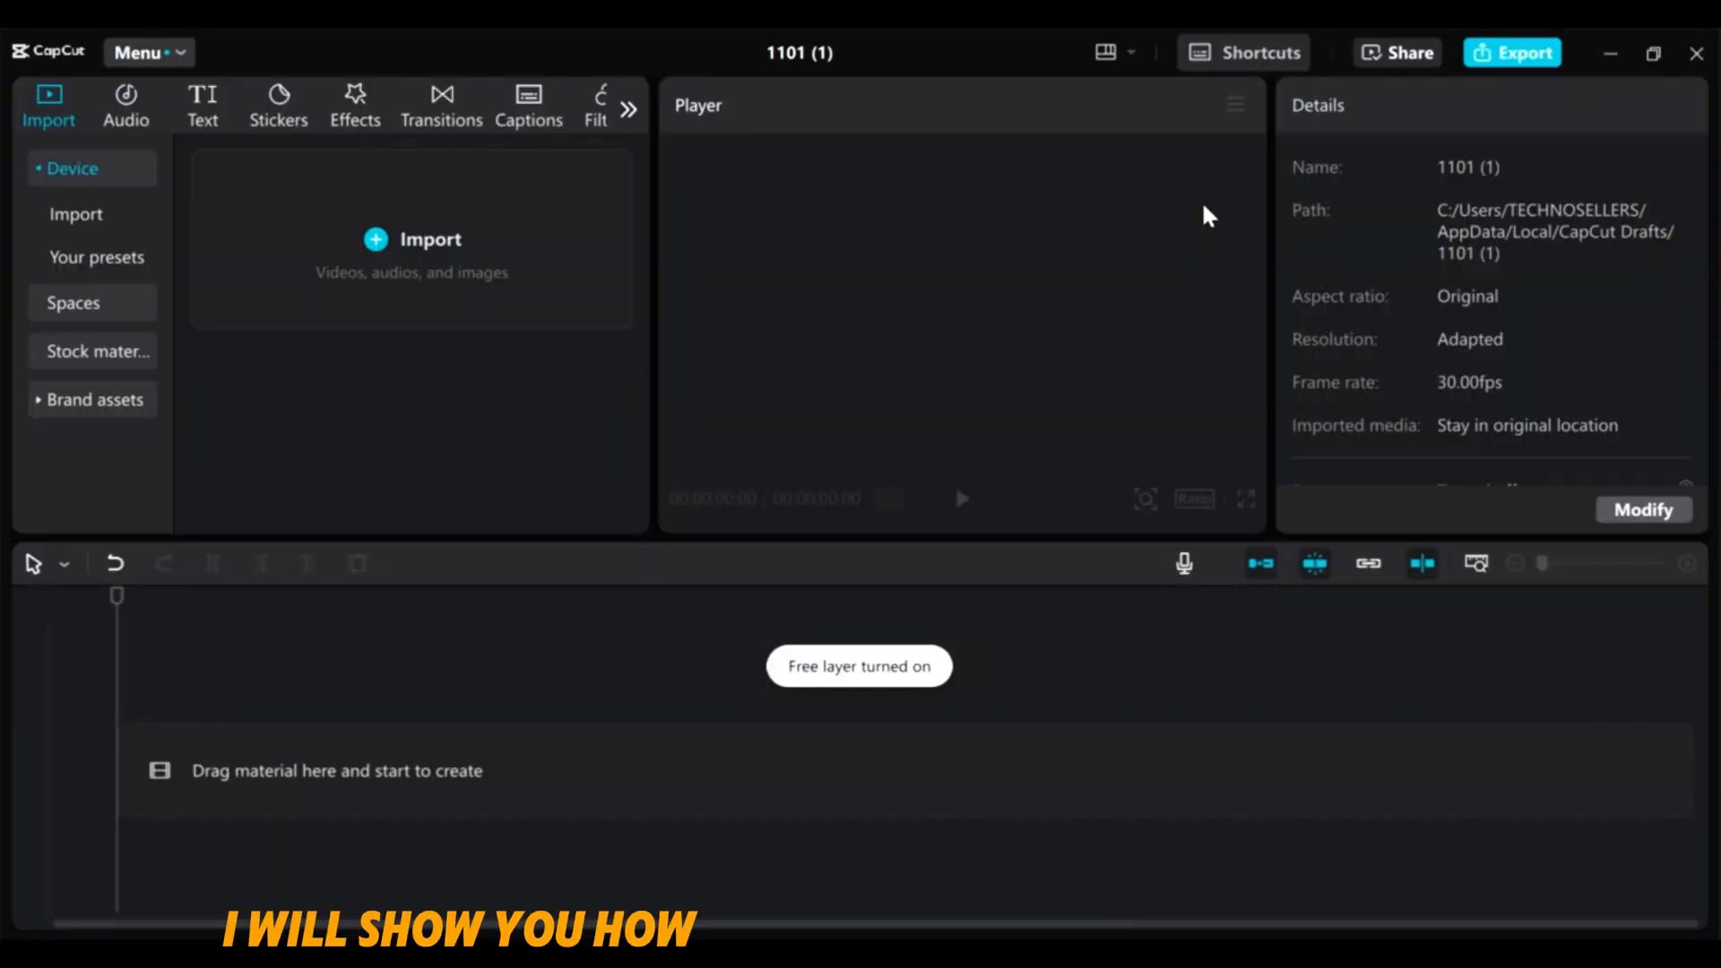
{"action": "mouse_move", "coordinate": [520, 306]}
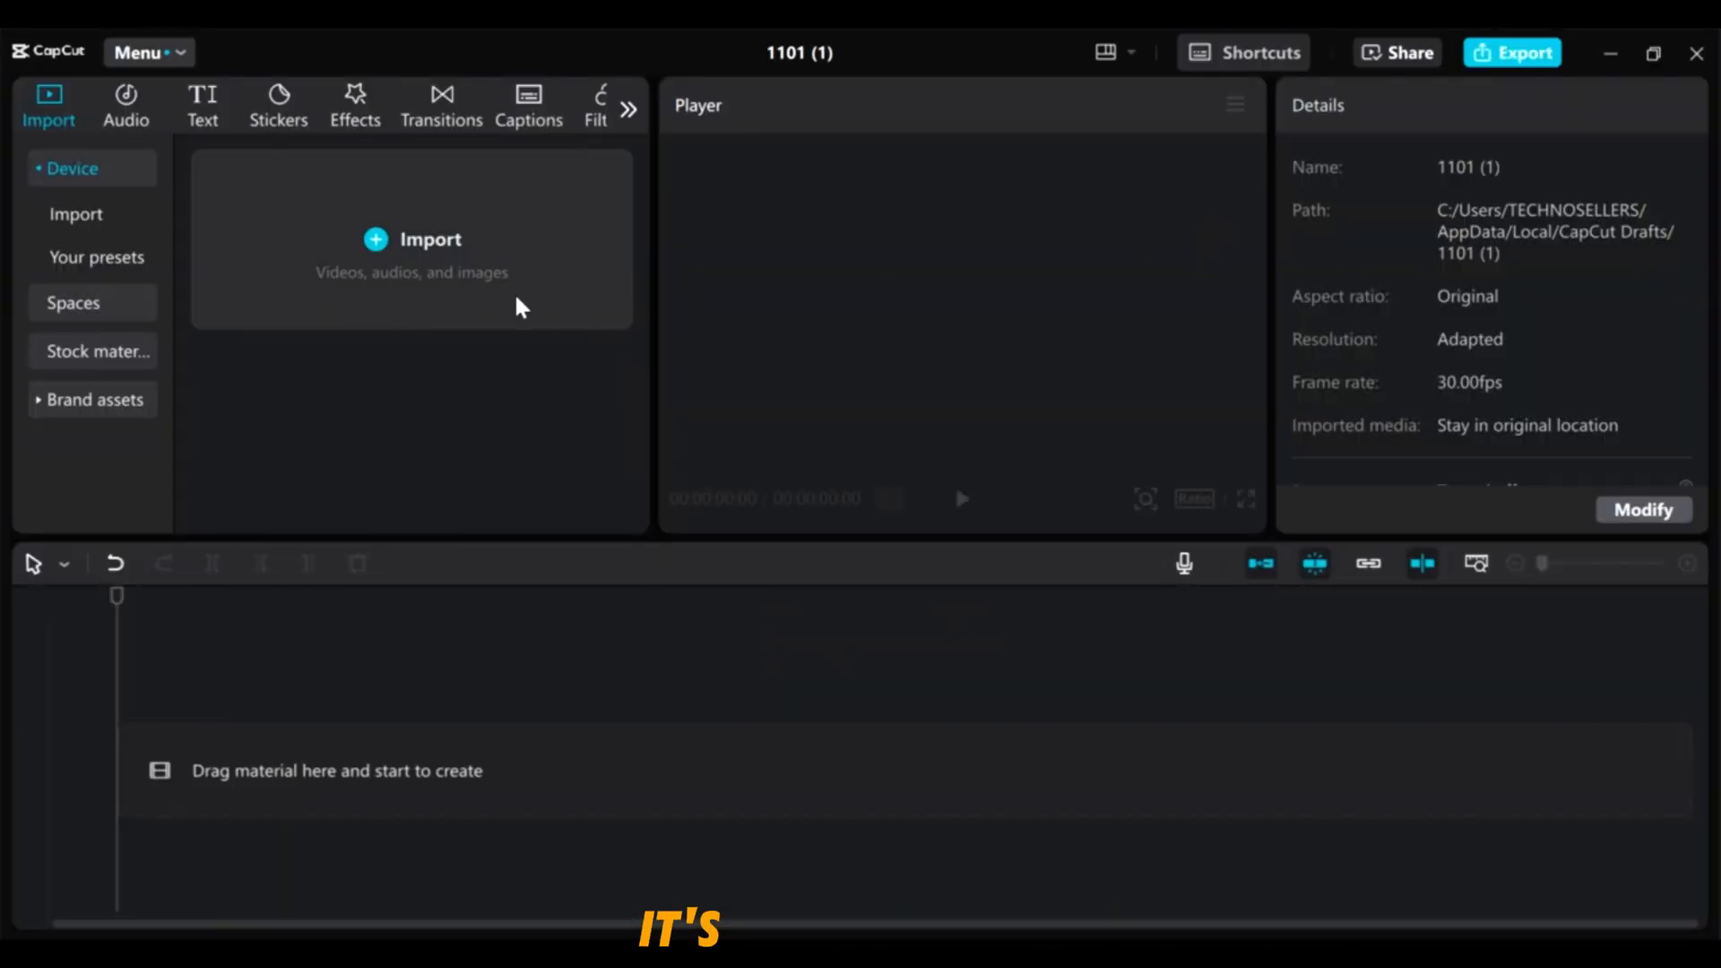
Import the talking-person video file from Downloads into the media library.
{"action": "left_click", "coordinate": [412, 238]}
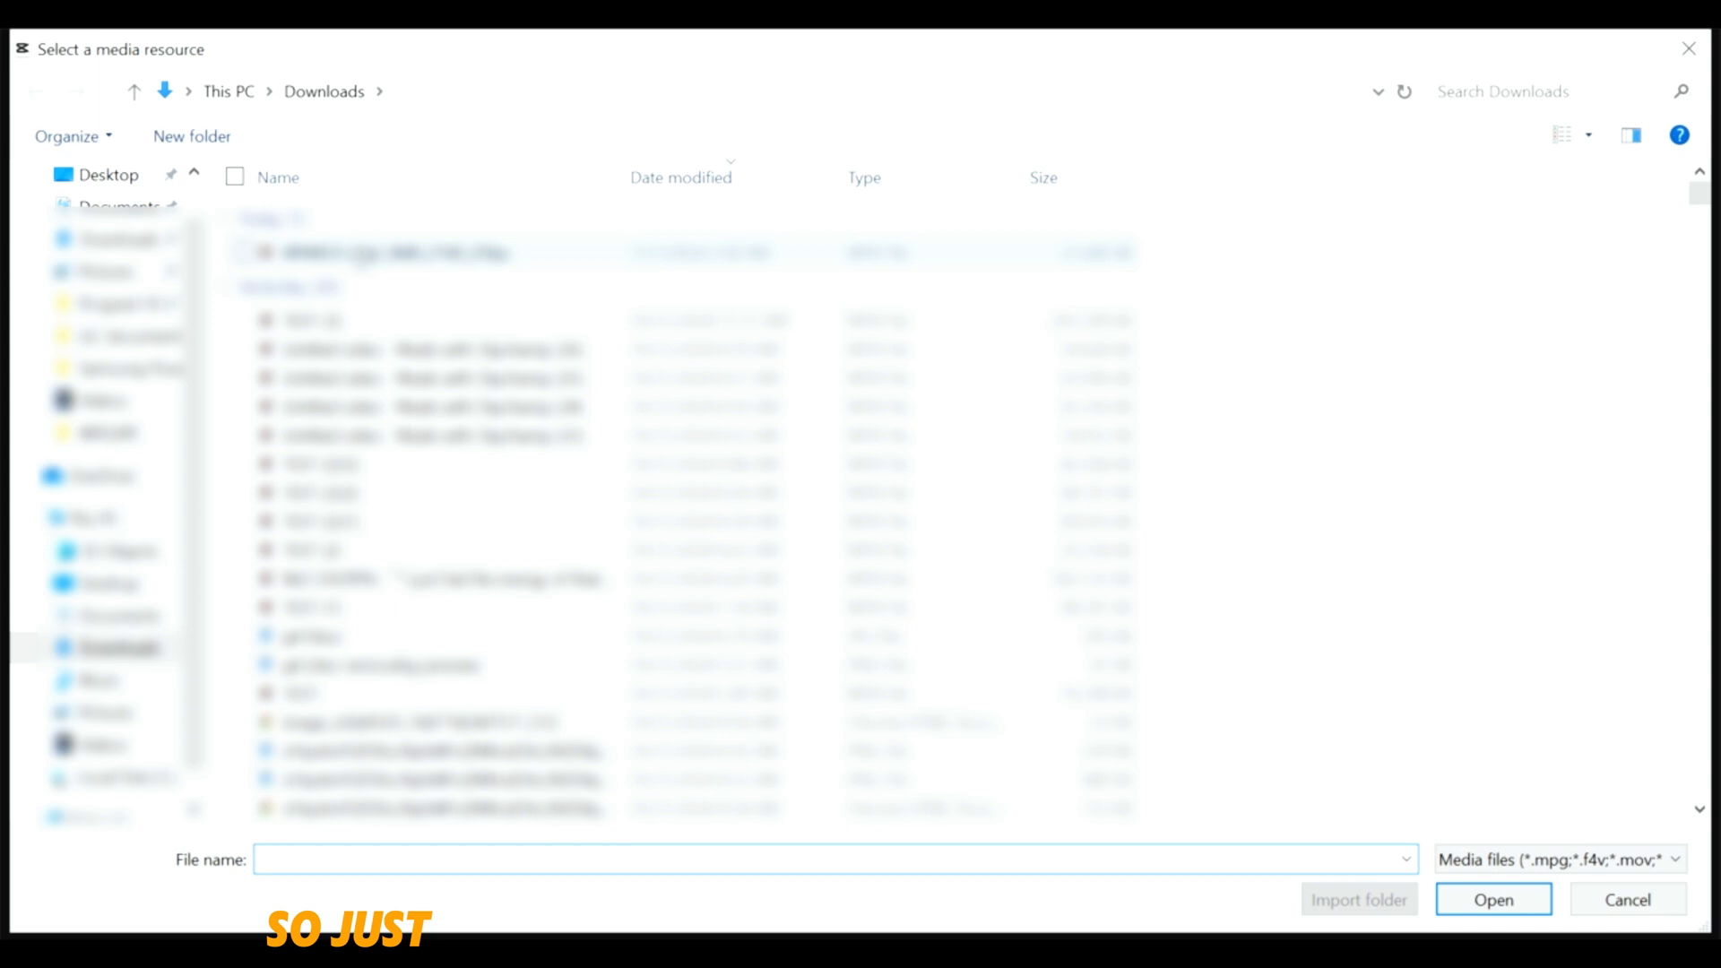
{"action": "left_click", "coordinate": [1492, 898]}
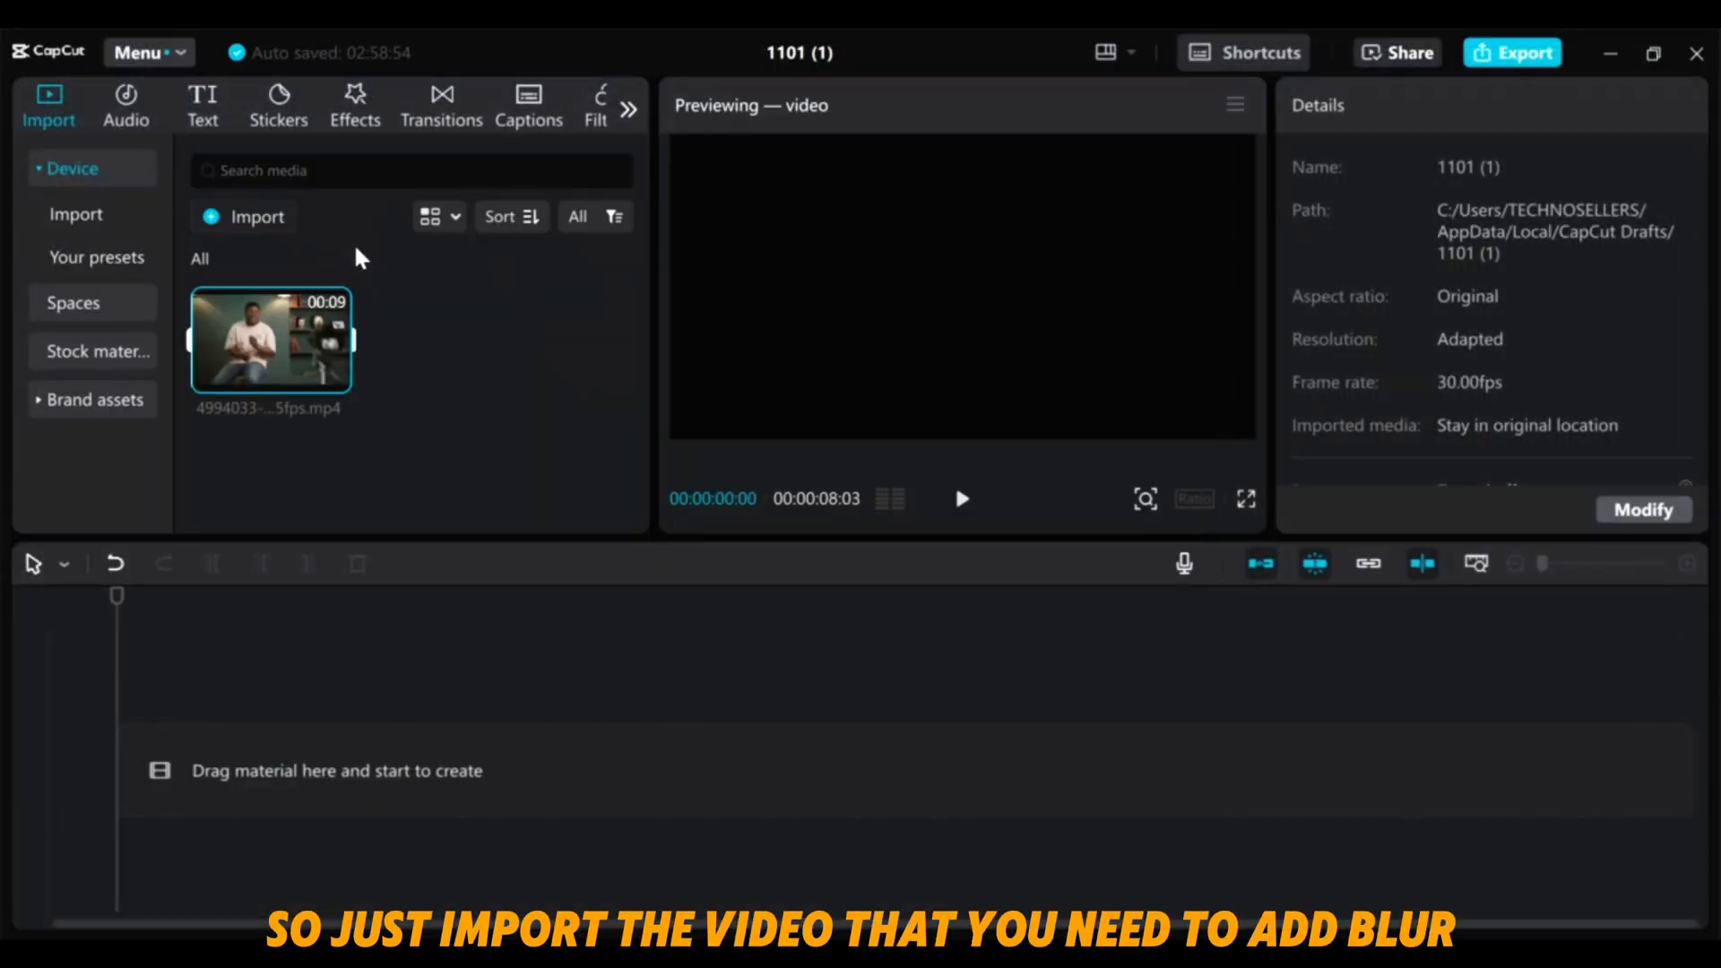
Place the imported clip on the timeline as two stacked full-length copies.
{"action": "left_click_drag", "start_coordinate": [269, 341], "coordinate": [482, 769]}
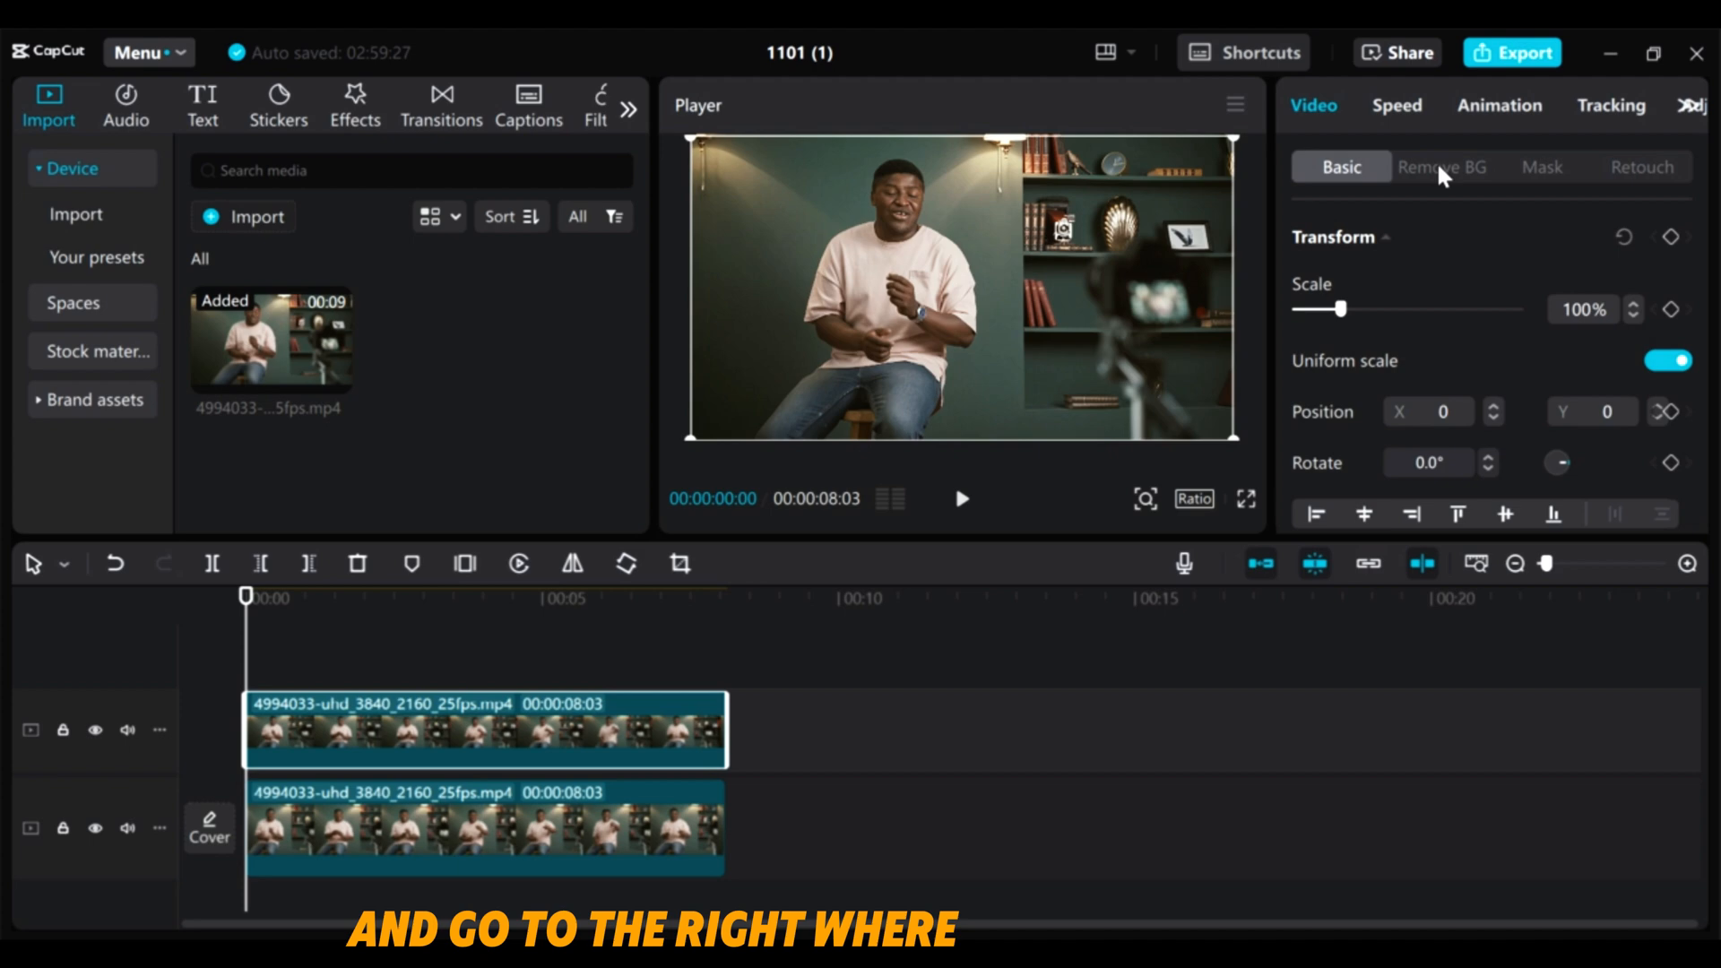
Enable Auto removal under Remove BG for the upper clip.
{"action": "left_click", "coordinate": [1442, 165]}
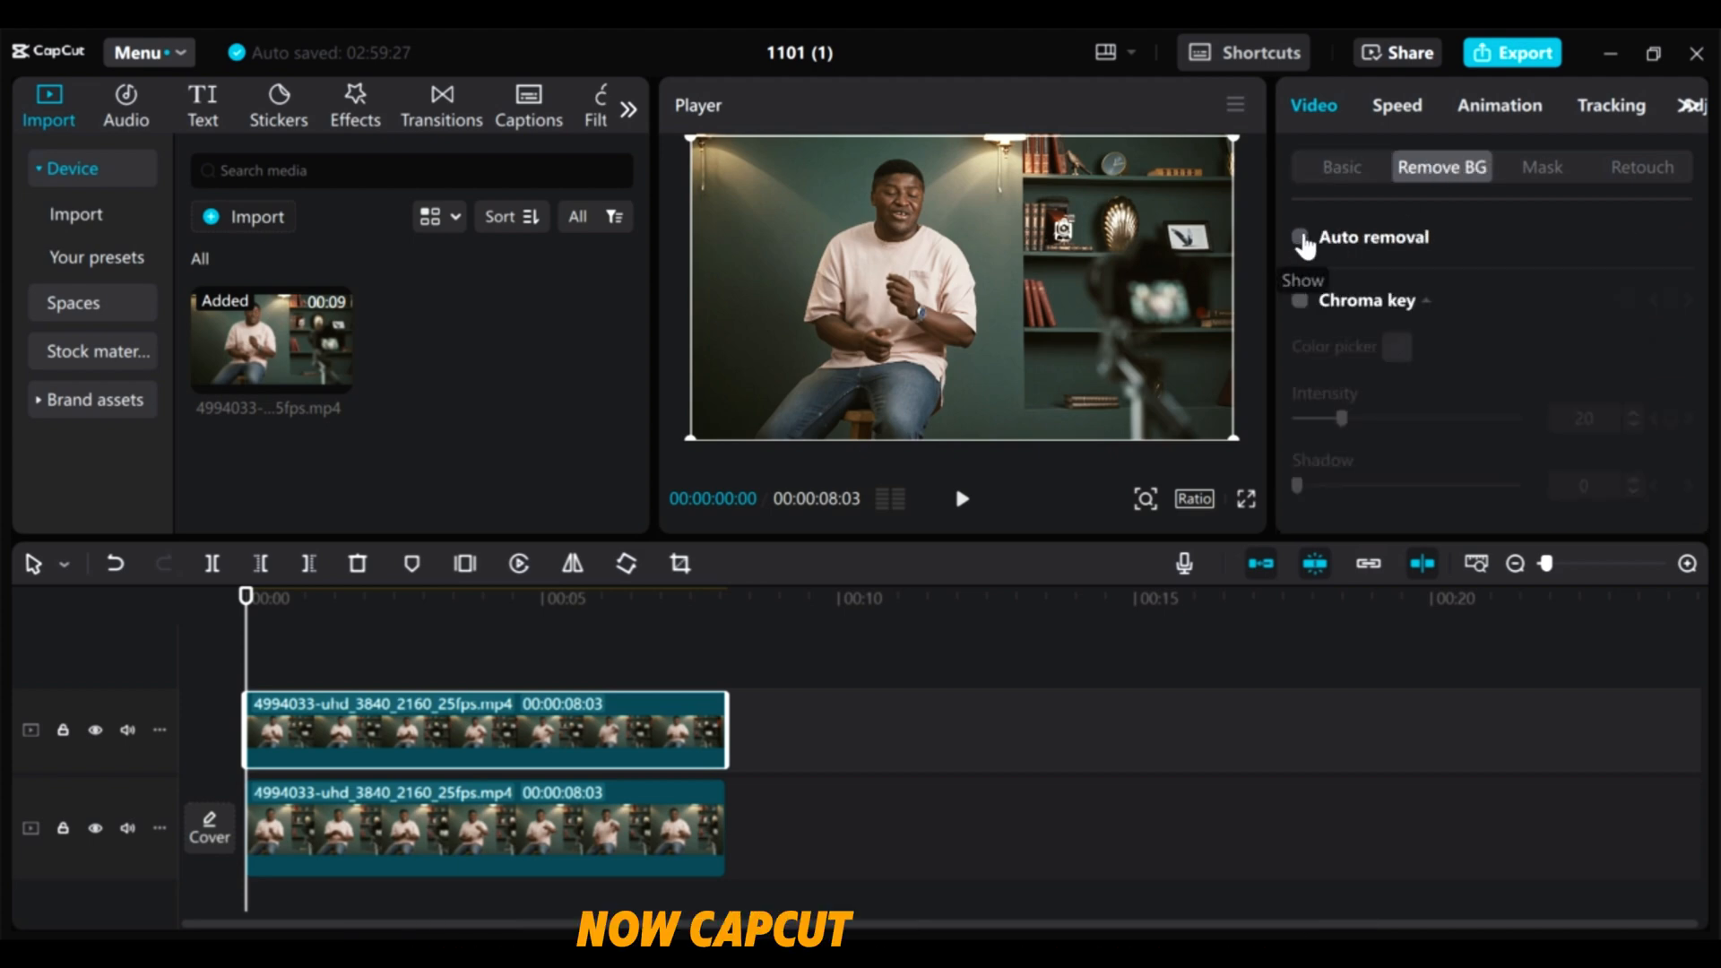
{"action": "left_click", "coordinate": [1298, 237]}
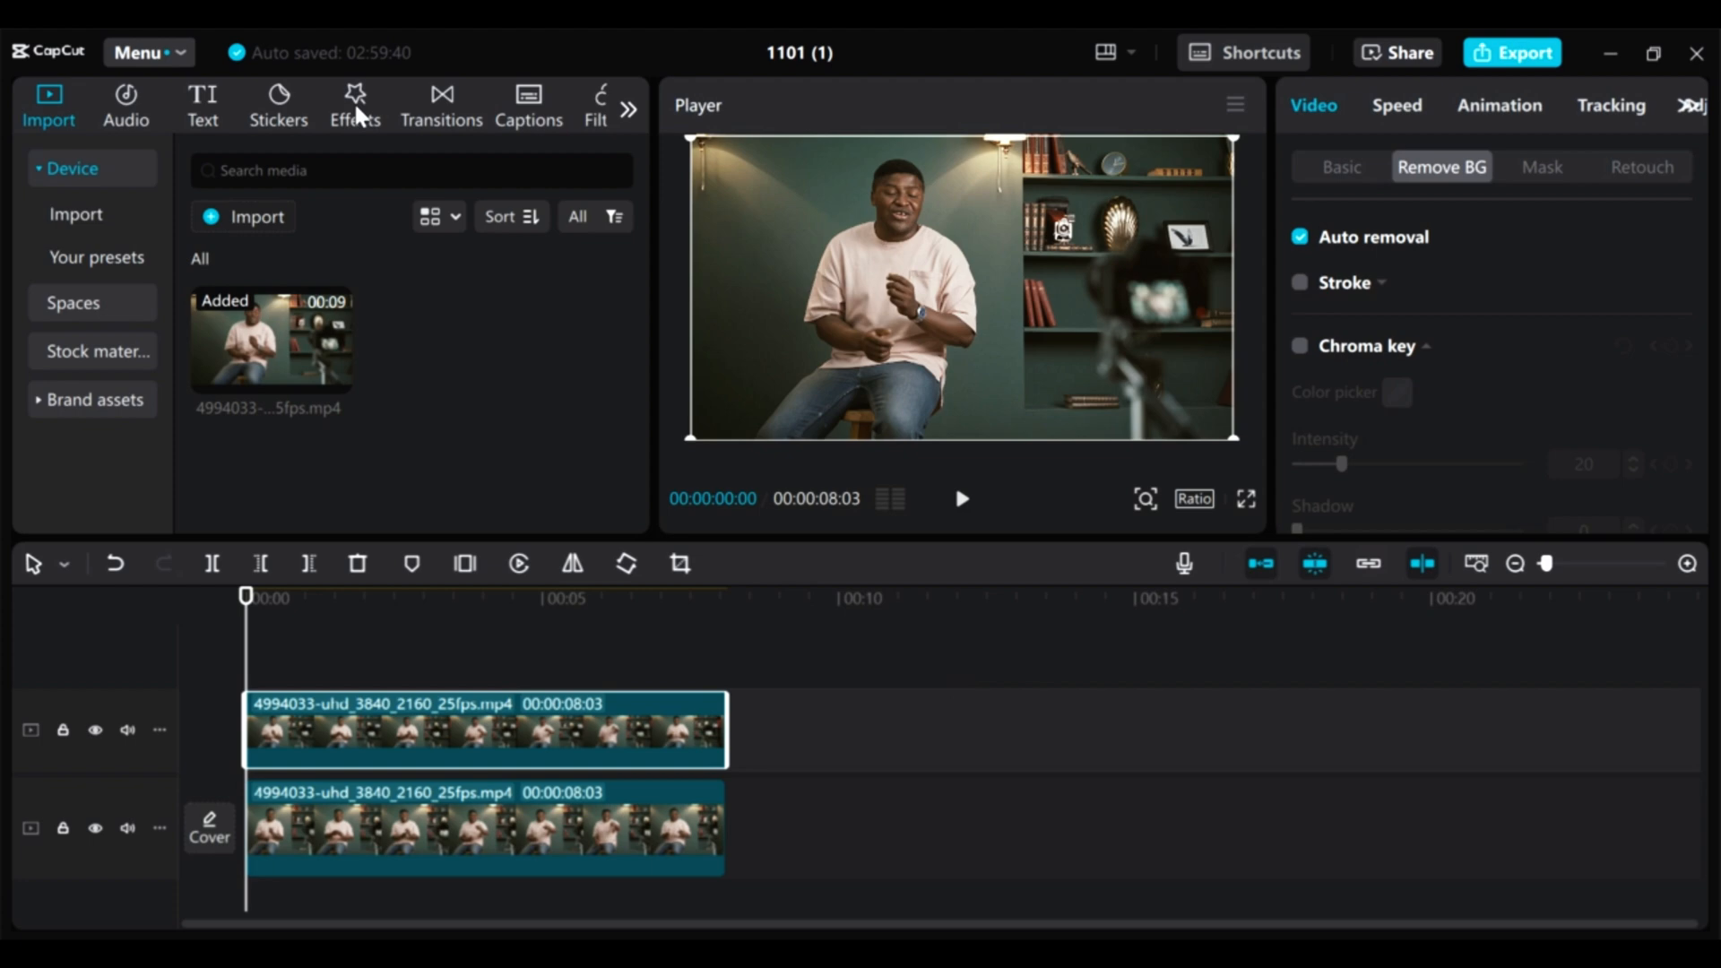
Apply a Blur effect to the lower clip and settle its strength at 50.
{"action": "left_click", "coordinate": [353, 99]}
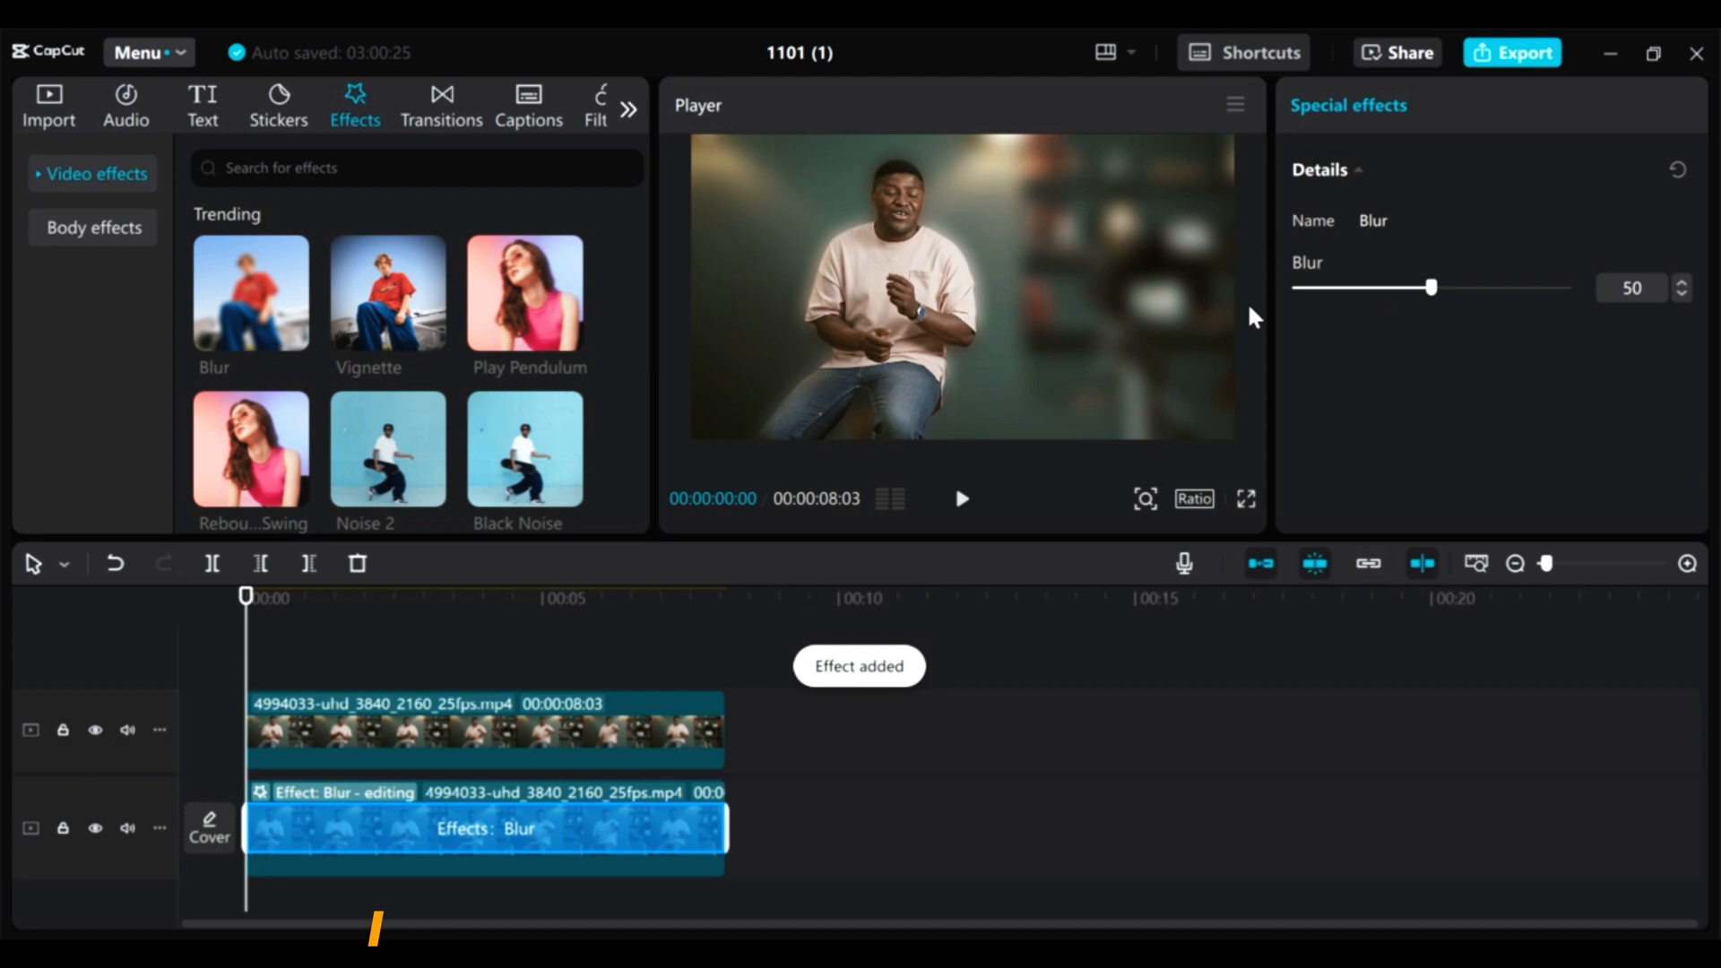
{"action": "left_click_drag", "start_coordinate": [1430, 287], "coordinate": [1468, 287]}
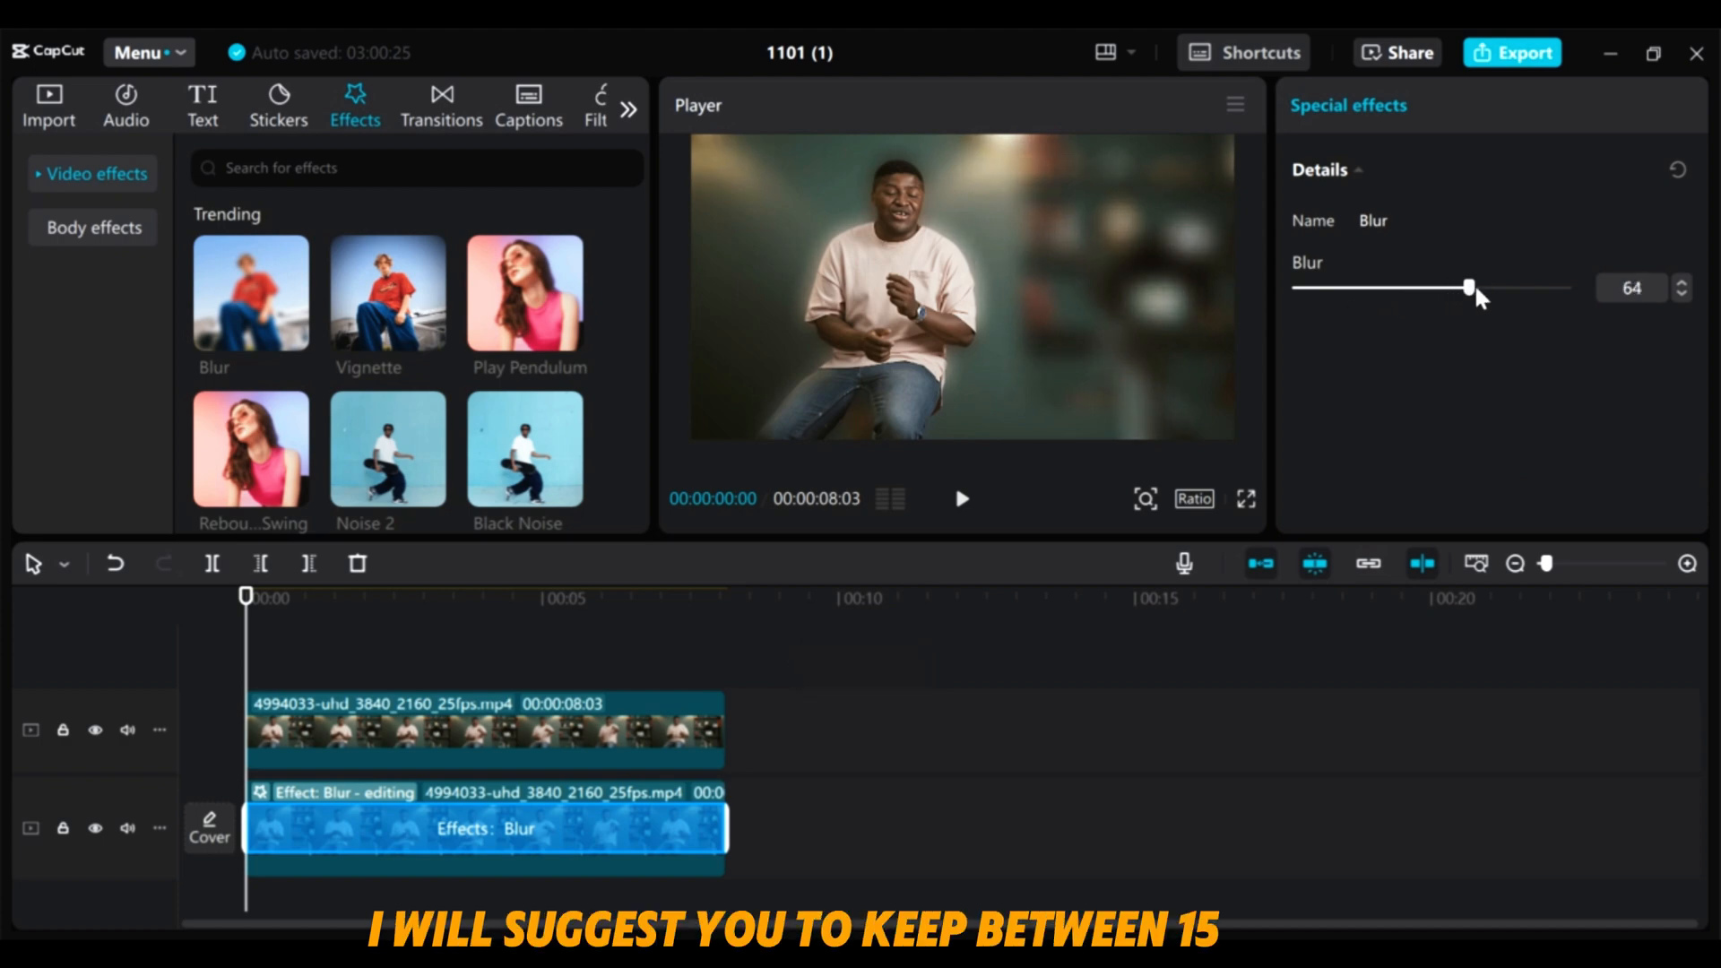
{"action": "left_click_drag", "start_coordinate": [1469, 287], "coordinate": [1429, 287]}
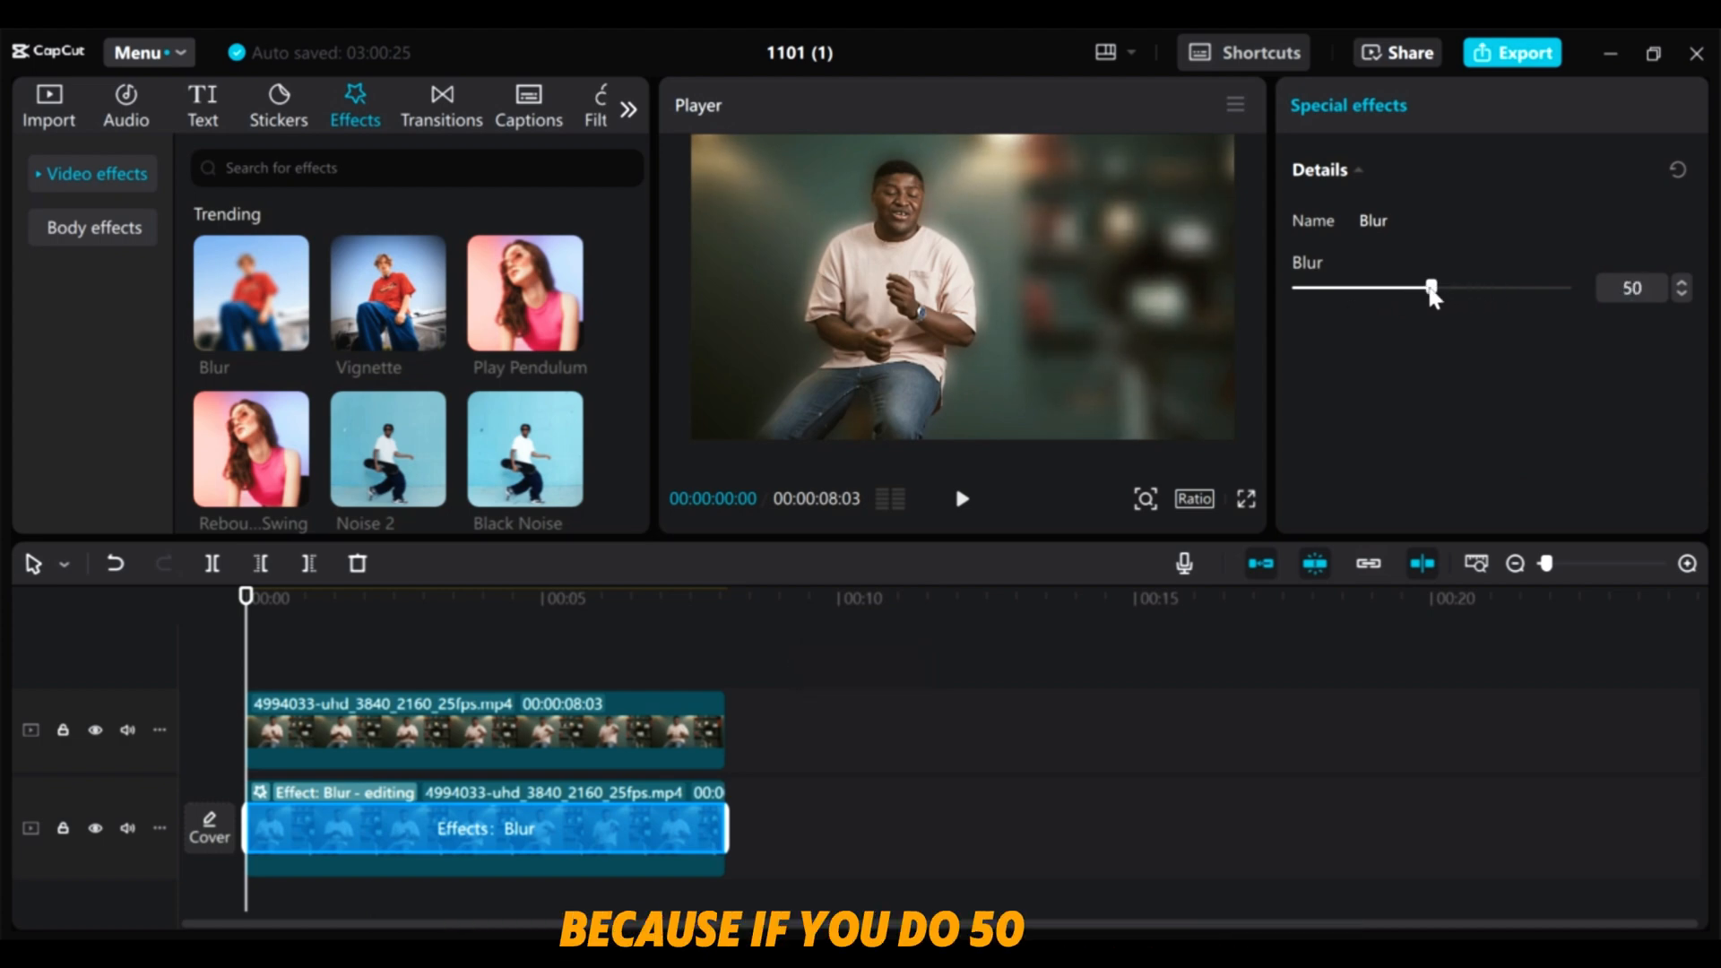